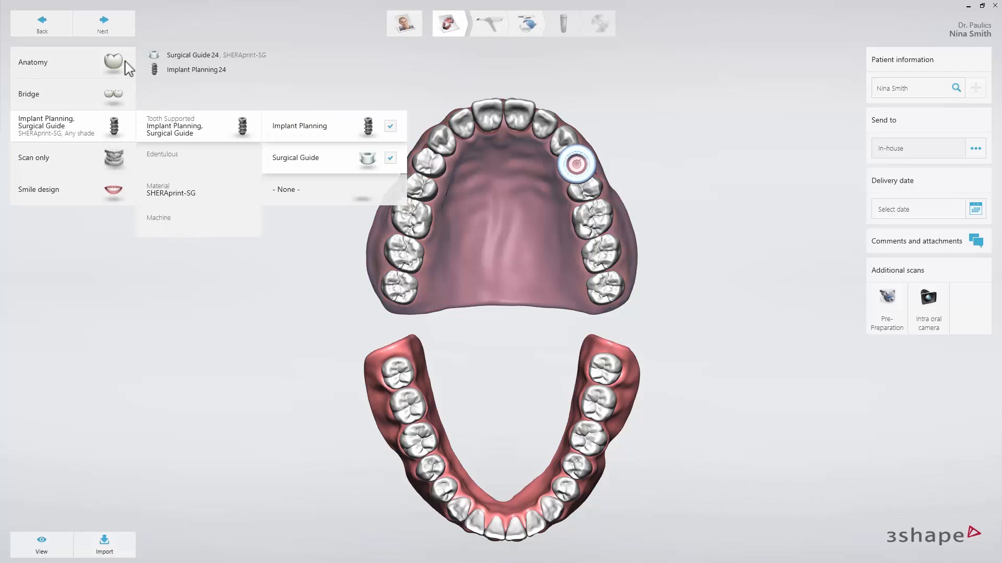
Add an Implant Studio virtual crown on tooth 24 and review the lab send-to destinations
left_click(33, 62)
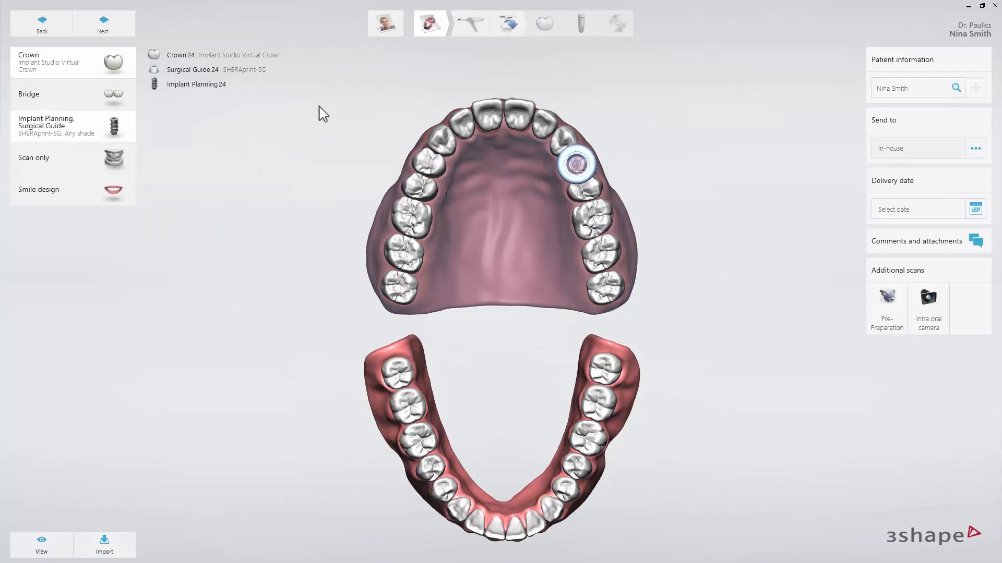
left_click(976, 149)
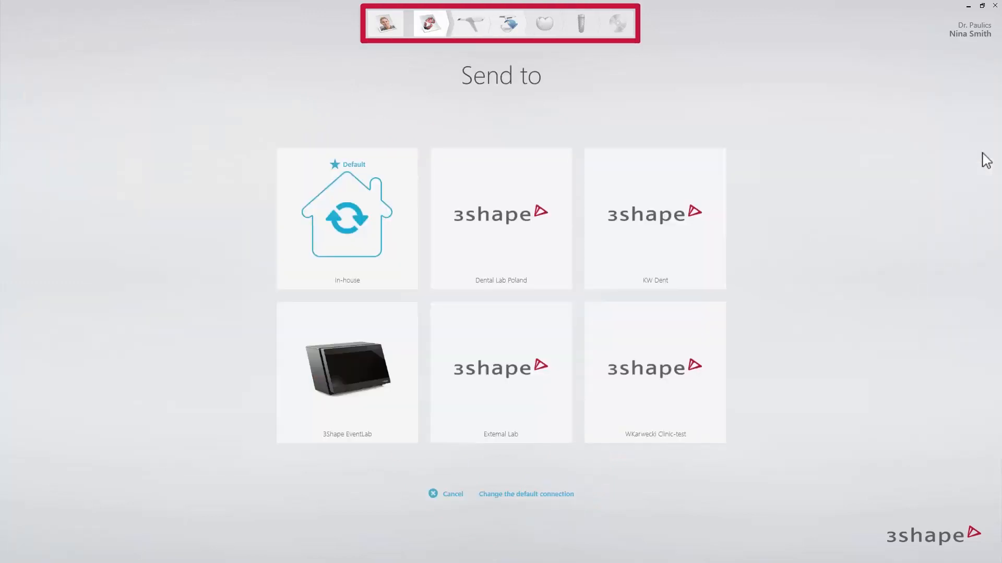
mouse_move(385, 160)
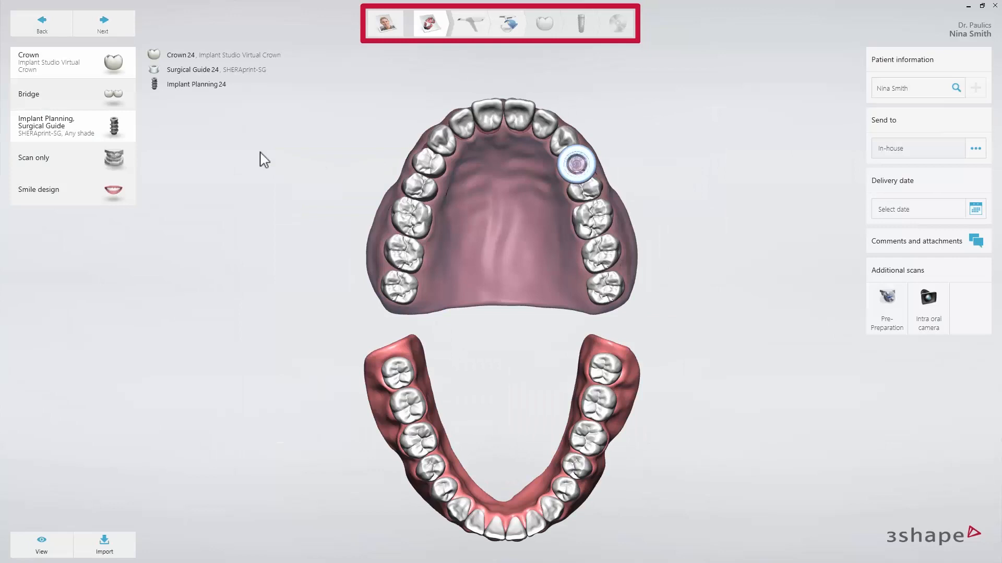
Set guide material to Dental SG and machine to Formlabs Form 2, then advance to guide design
left_click(46, 126)
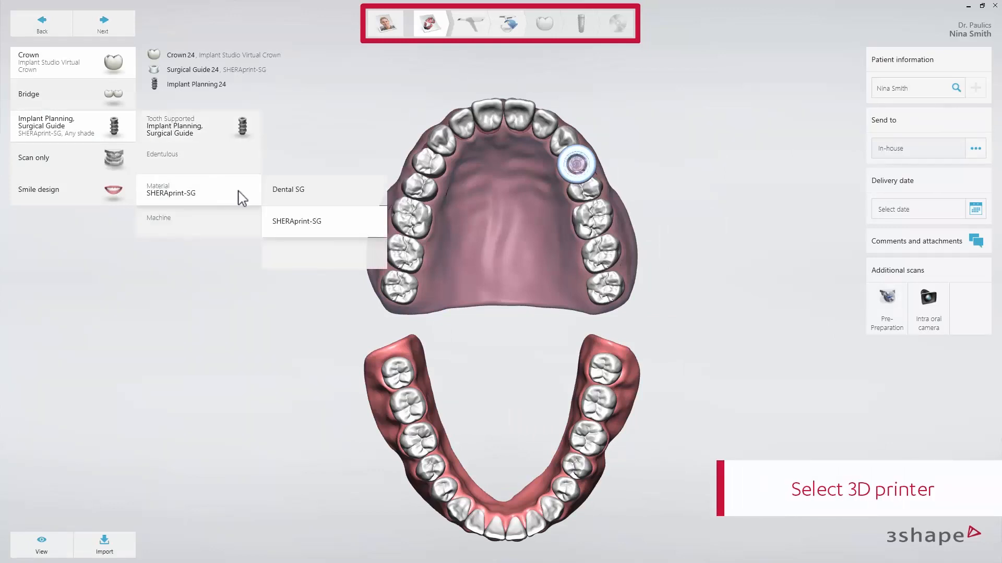
left_click(288, 189)
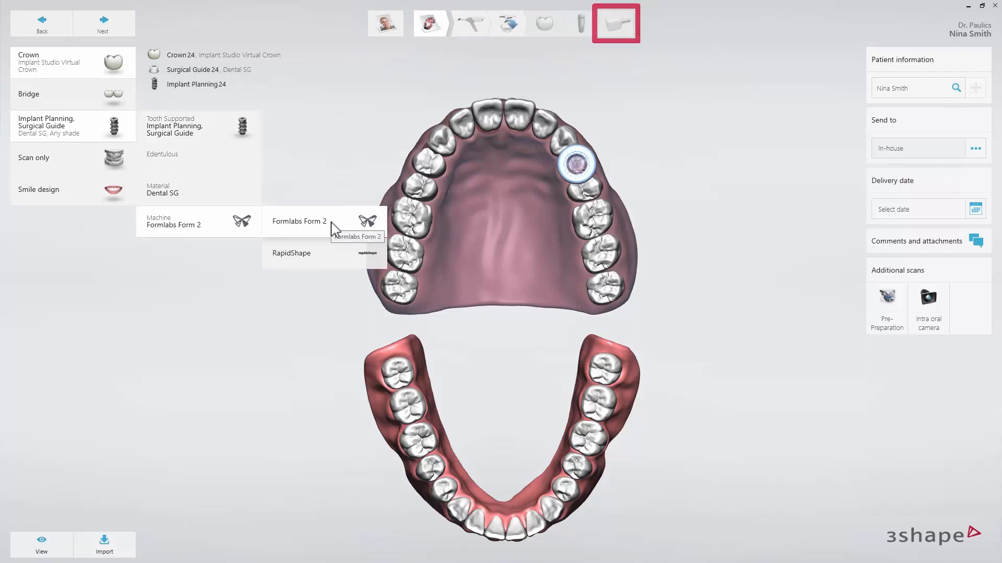
left_click(615, 23)
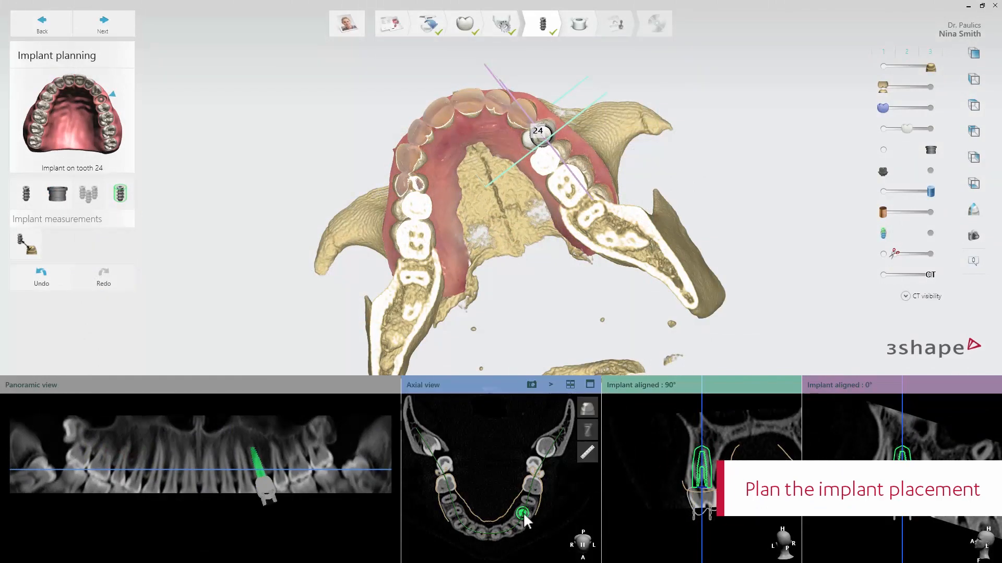
left_click(578, 24)
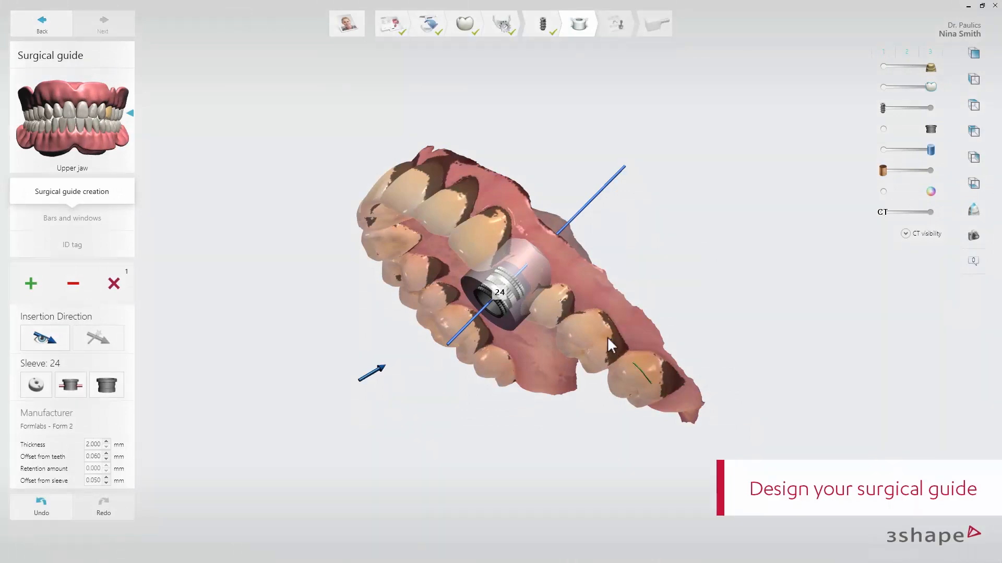
Generate the tooth 24 surgical guide for Formlabs - Form 2 and reach the Approval step
left_click(114, 433)
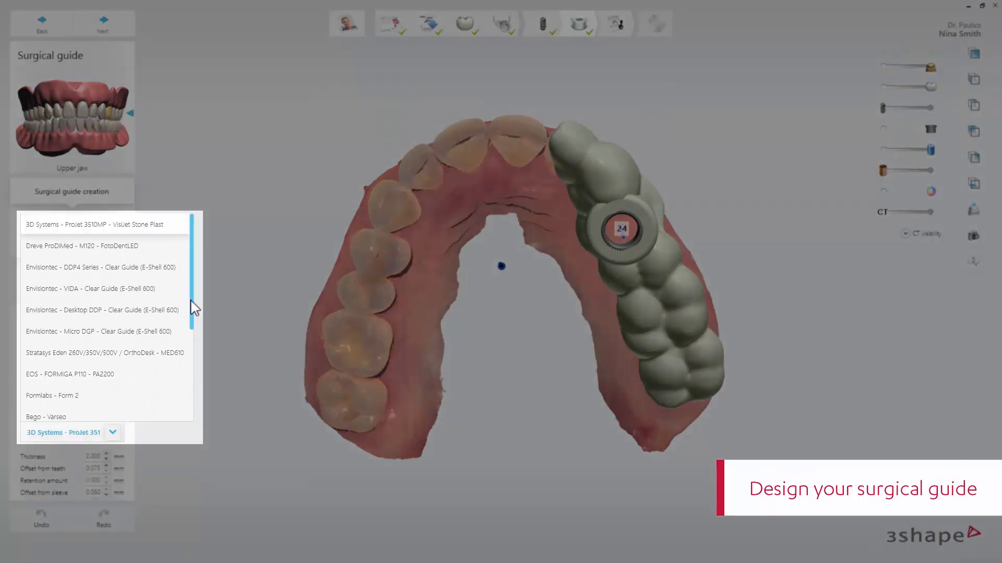
scroll("down", 3)
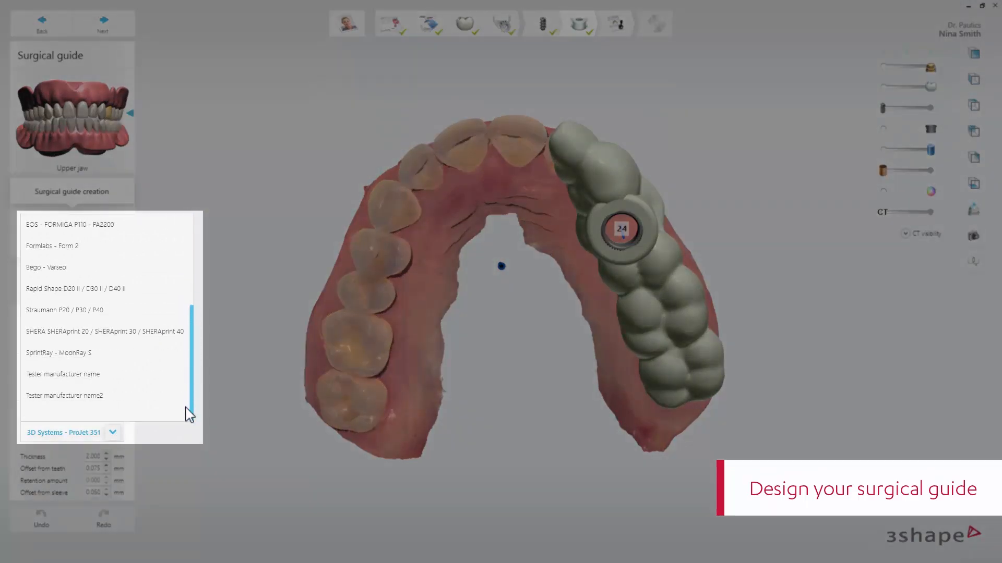
left_click(53, 245)
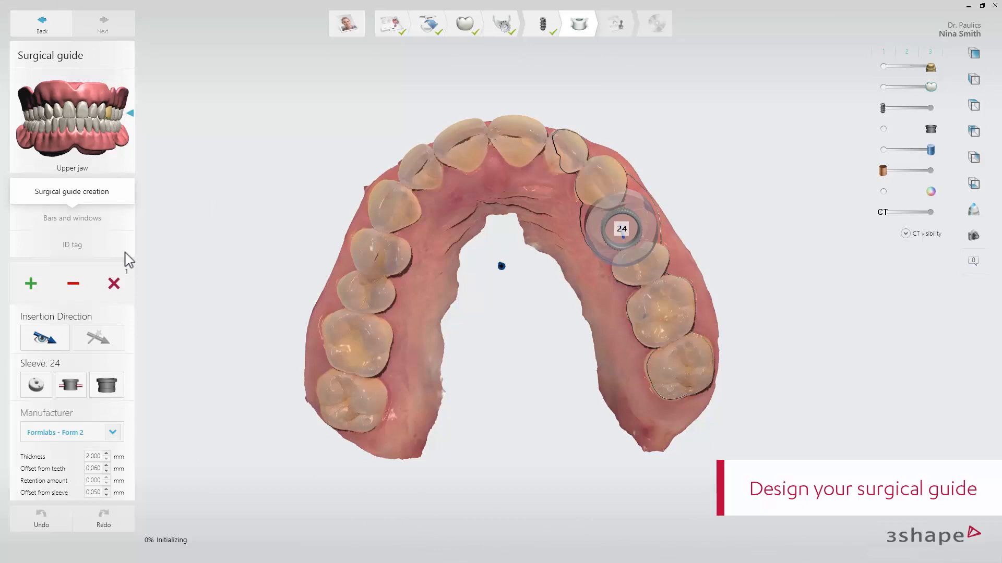
left_click(72, 218)
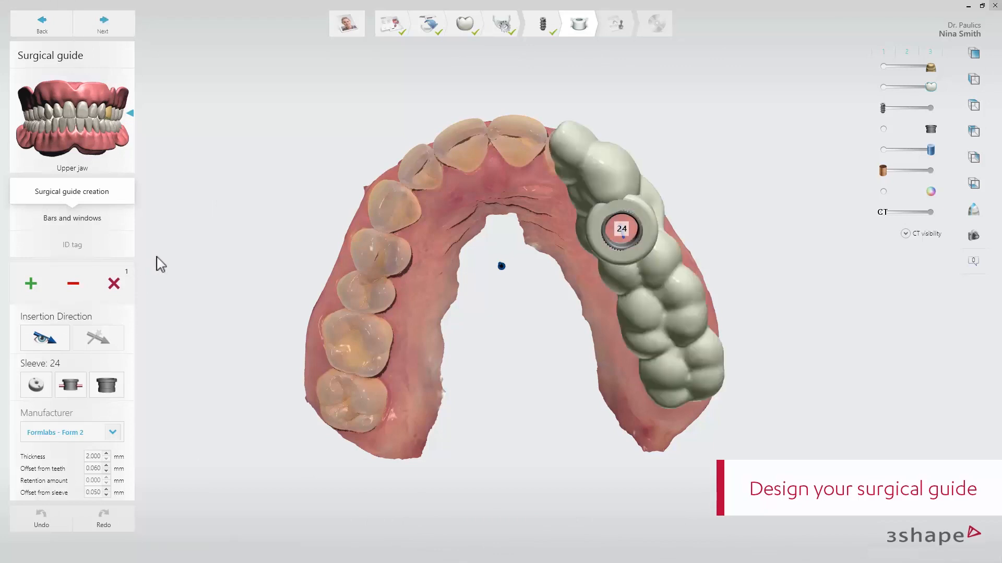
left_click(30, 283)
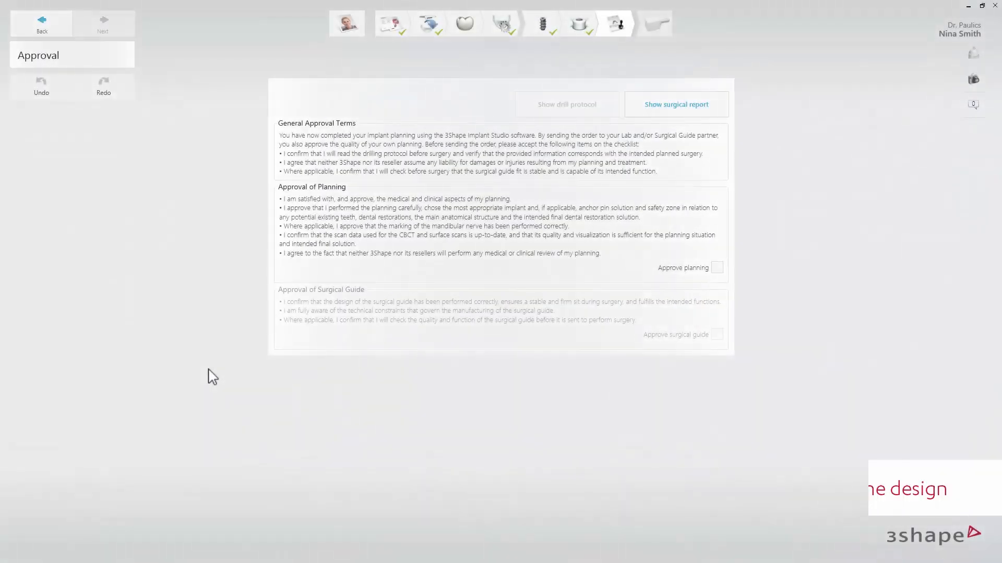
Approve the planning and surgical guide, and send Surgical Guide 24 to printing
left_click(717, 268)
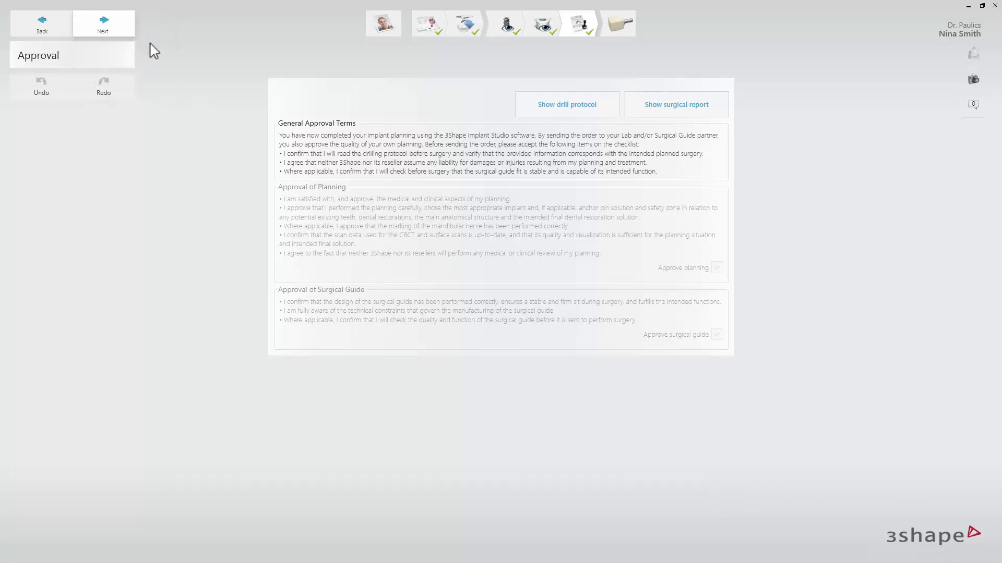
left_click(102, 24)
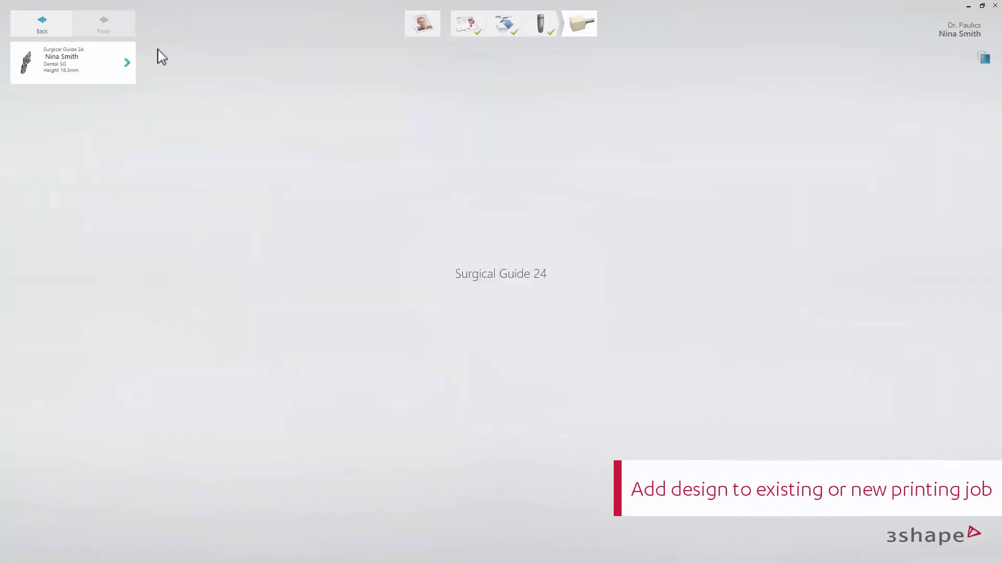
Add the Surgical Guide 24 job card to a Form 2 print job
left_click(127, 62)
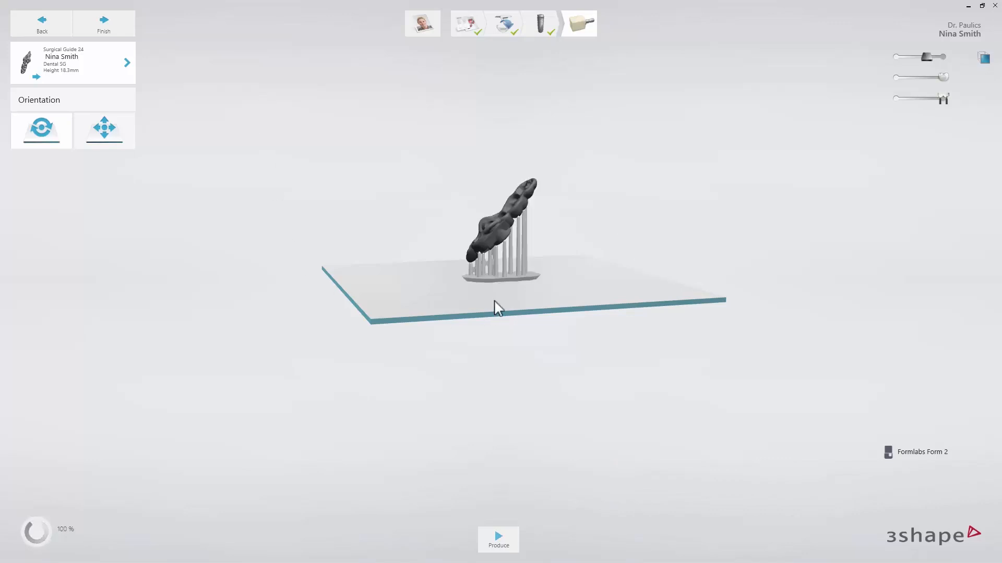
Orbit around the supported tooth 24 guide to review supports, then click Produce
left_click_drag(498, 308, 504, 313)
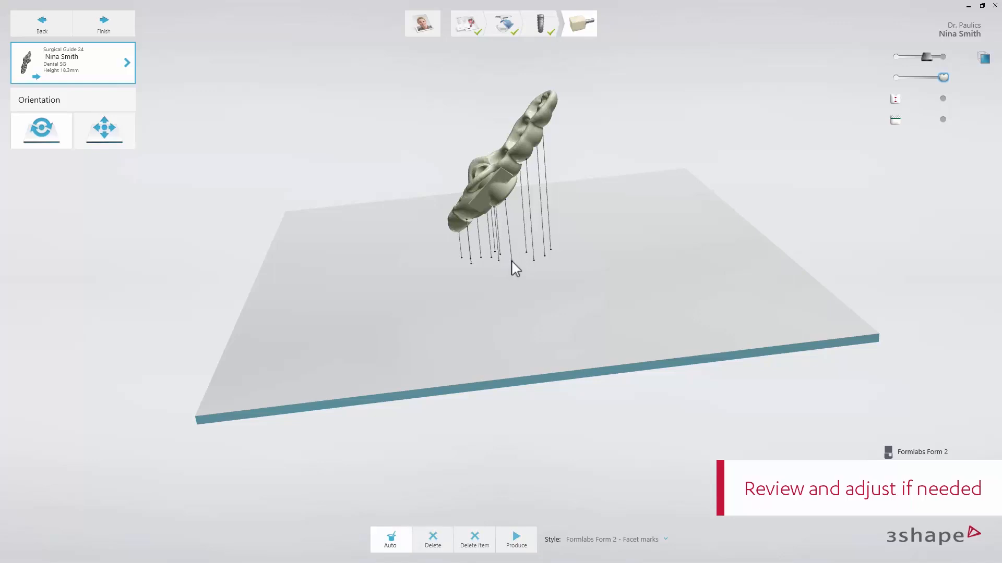
mouse_move(598, 444)
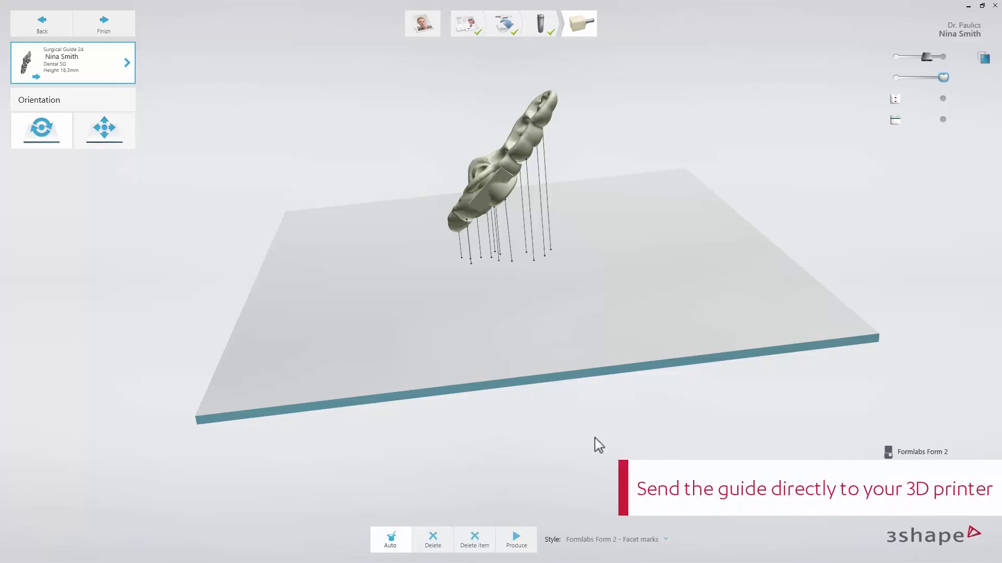
left_click(516, 539)
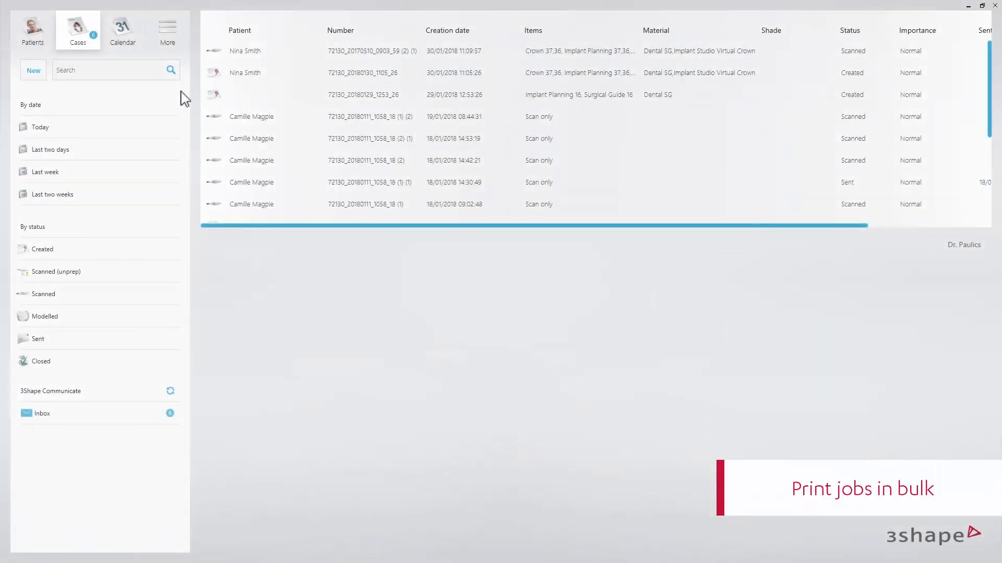
mouse_move(186, 97)
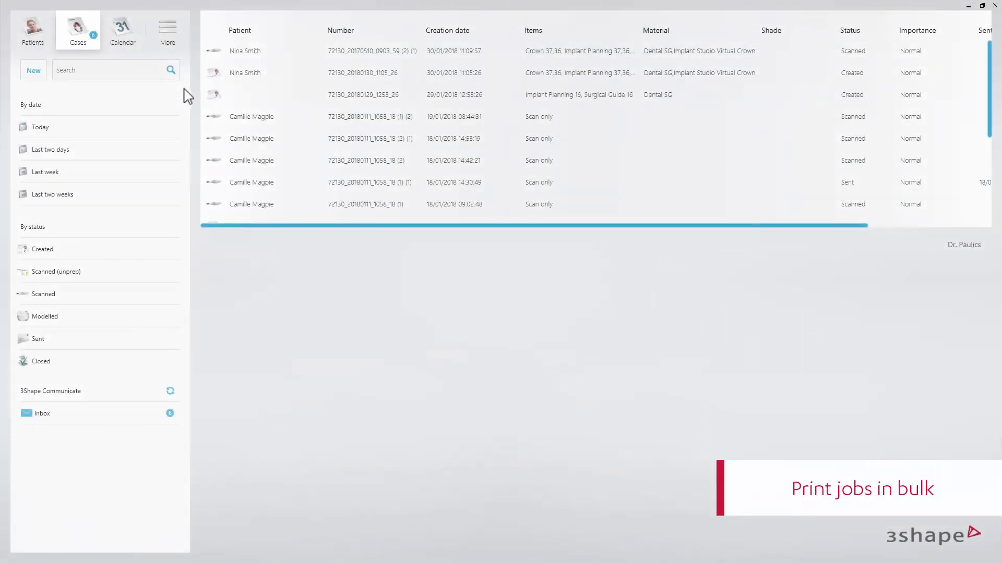